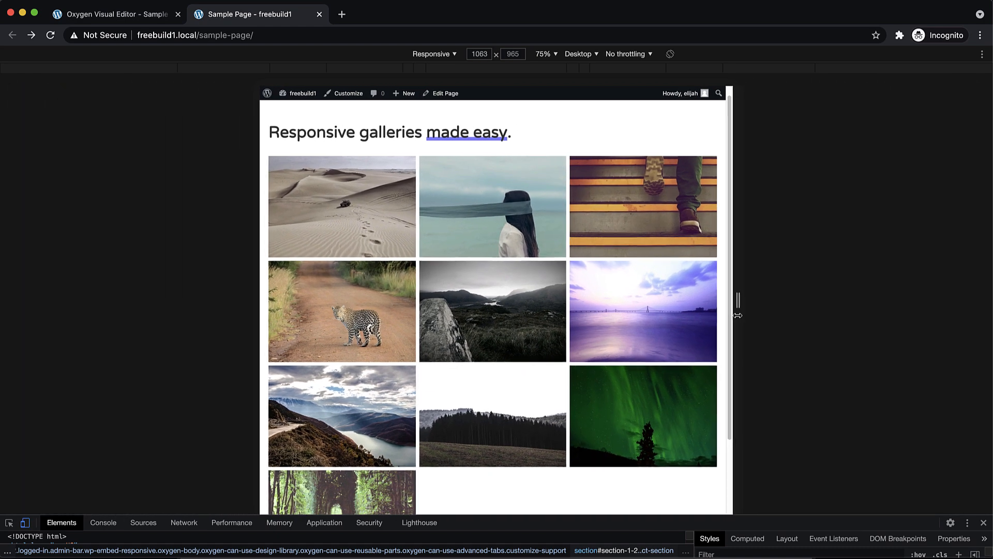
Shrink the responsive preview from about 1063 to 727 px and check the gallery reflow
{"action": "left_click_drag", "start_coordinate": [738, 300], "coordinate": [692, 318]}
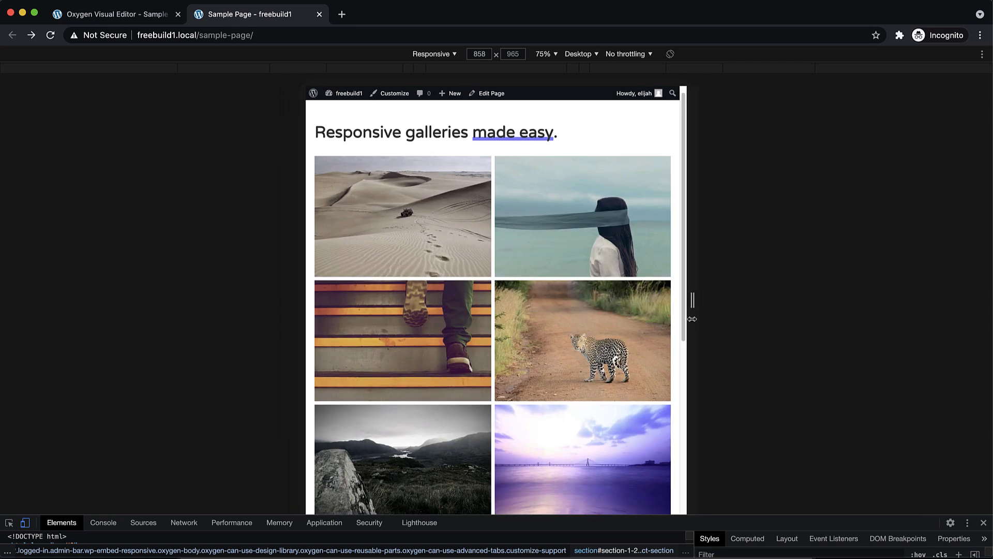
{"action": "scroll", "scroll_direction": "down", "scroll_amount": 3}
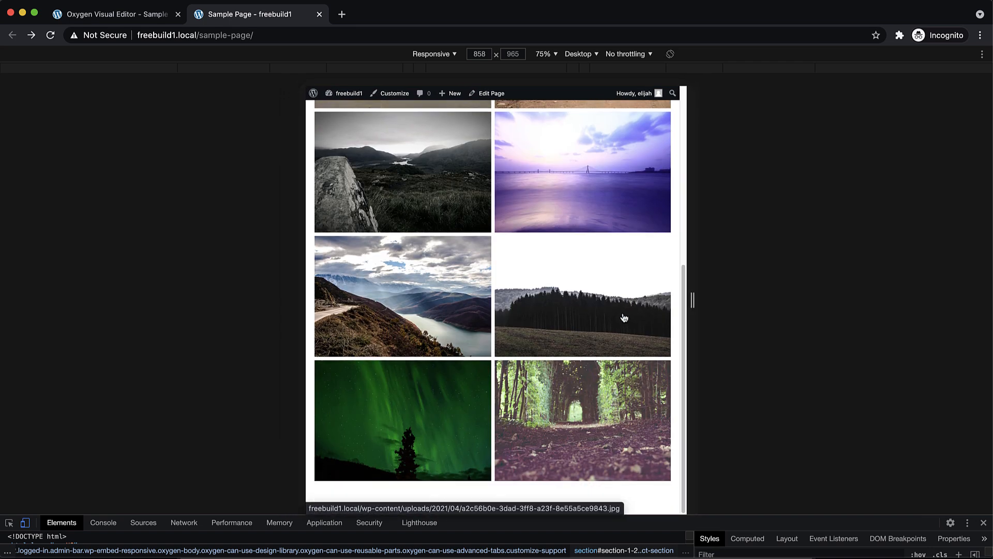
{"action": "scroll", "scroll_direction": "up", "scroll_amount": 3}
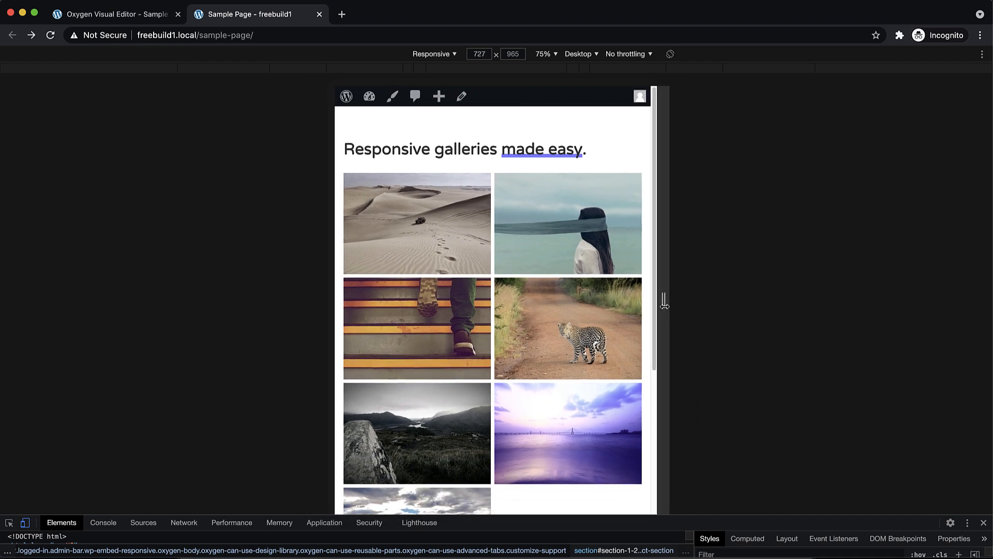
Return to the Oxygen Visual Editor tab and select Gallery (#5) on the canvas
{"action": "left_click", "coordinate": [113, 14]}
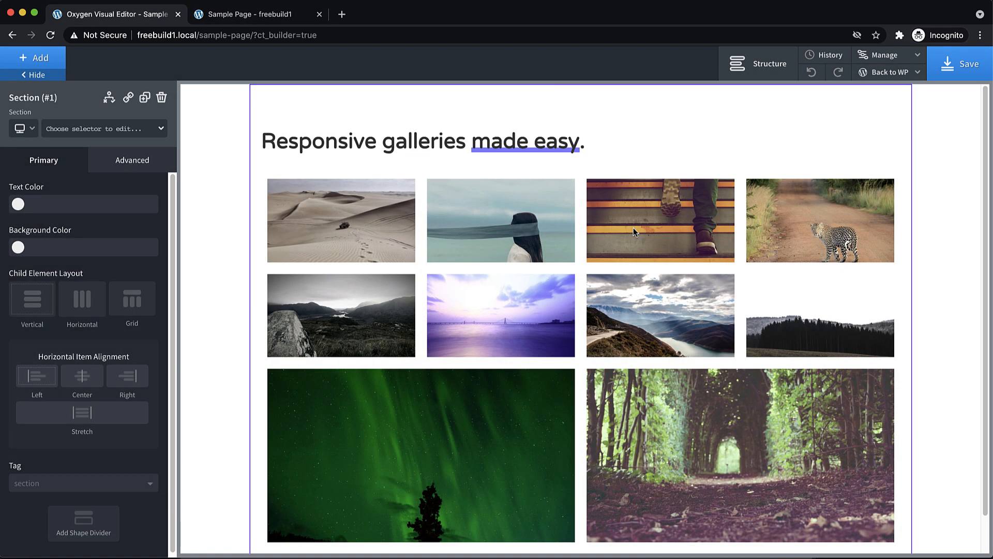
{"action": "left_click", "coordinate": [421, 141]}
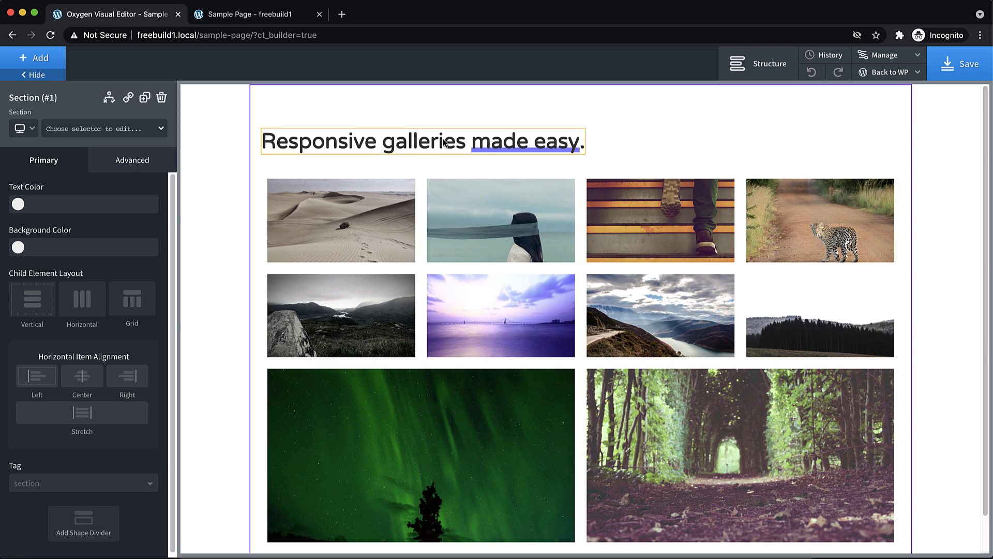
{"action": "left_click", "coordinate": [660, 277]}
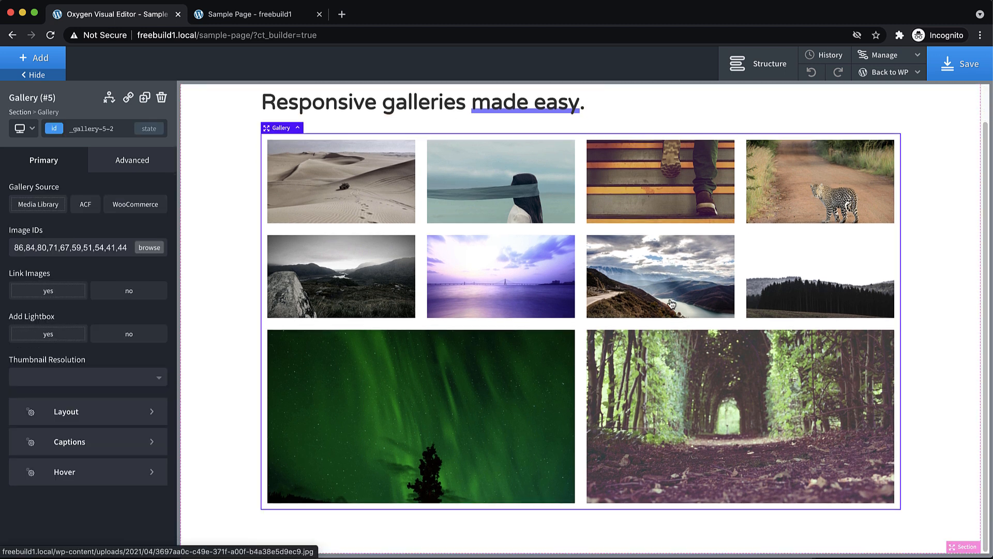
{"action": "mouse_move", "coordinate": [470, 277]}
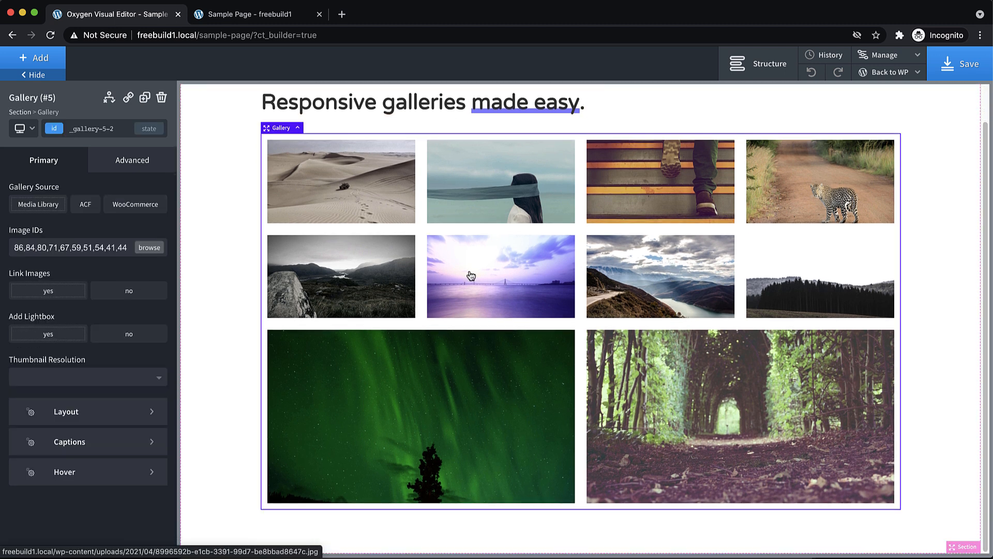
{"action": "mouse_move", "coordinate": [496, 304]}
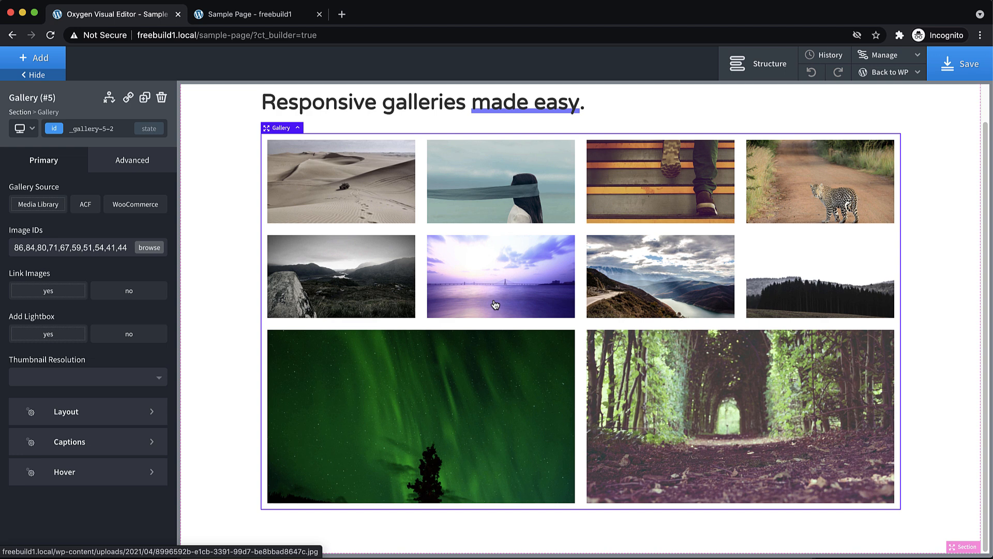
Try masonry, revert the gallery to flex, and open the aurora image lightbox live
{"action": "left_click", "coordinate": [65, 411]}
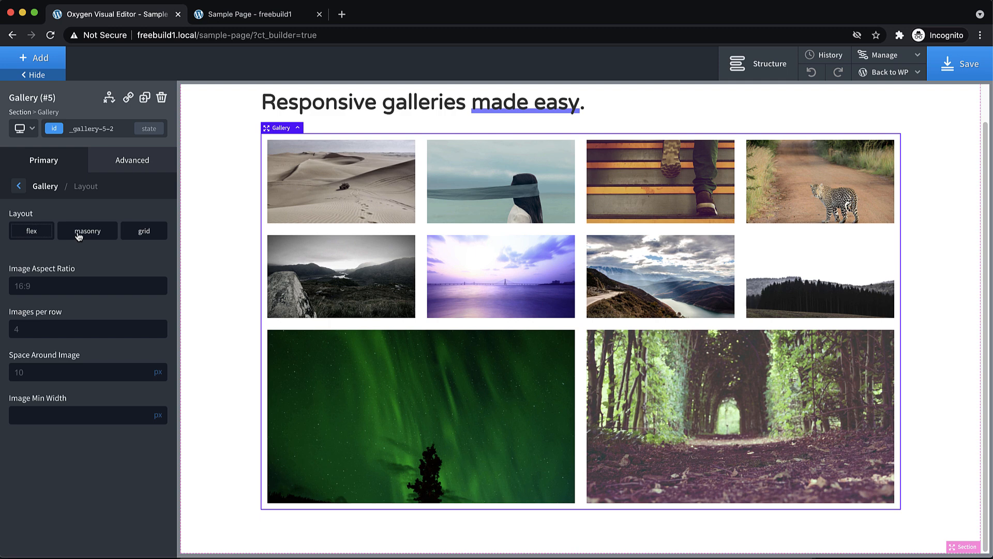
{"action": "left_click", "coordinate": [87, 231]}
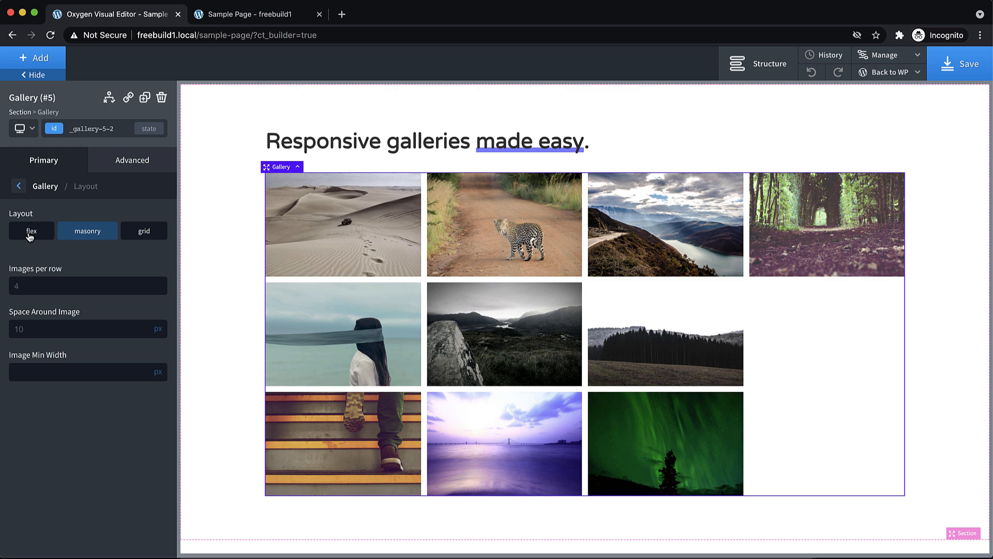
{"action": "left_click", "coordinate": [31, 231]}
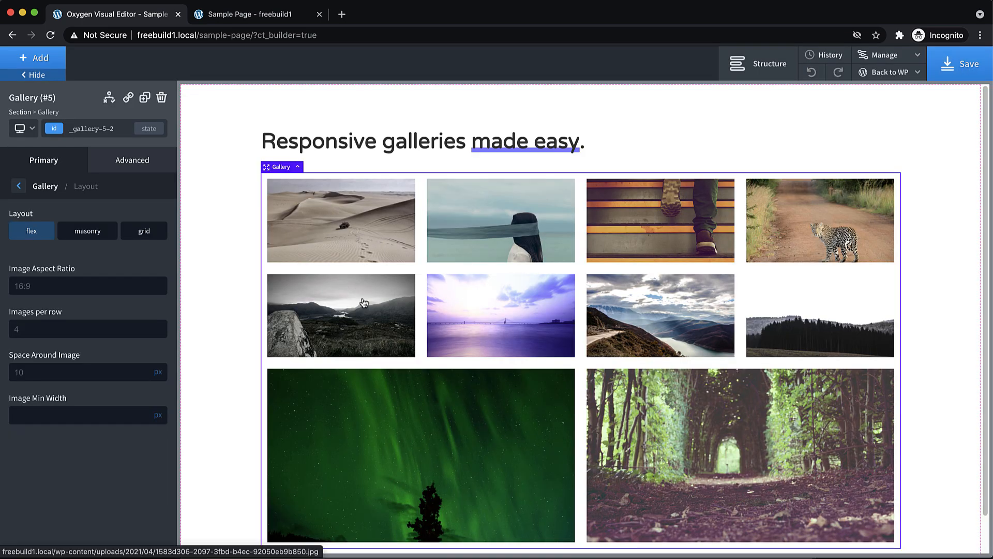
{"action": "left_click", "coordinate": [253, 14]}
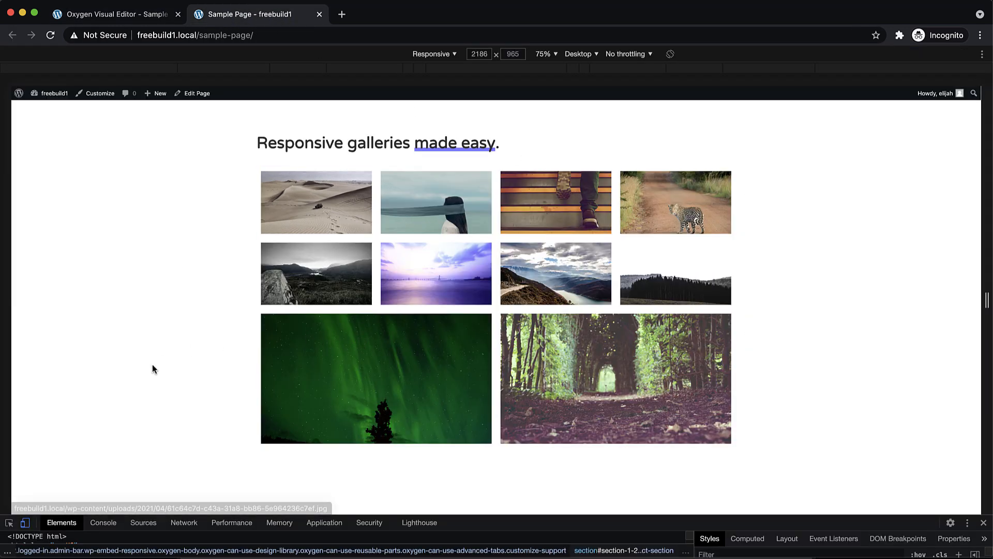
{"action": "left_click", "coordinate": [376, 379]}
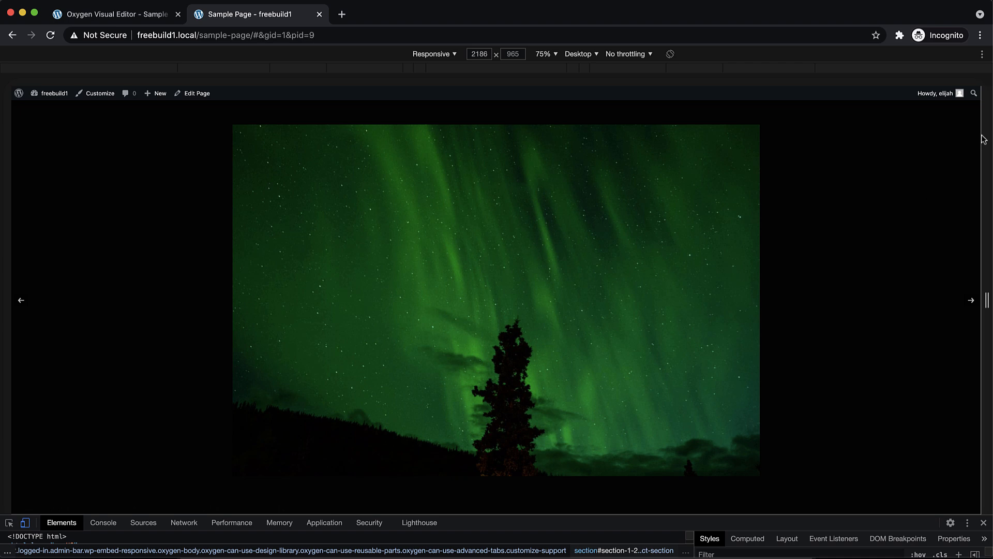
{"action": "mouse_move", "coordinate": [814, 279]}
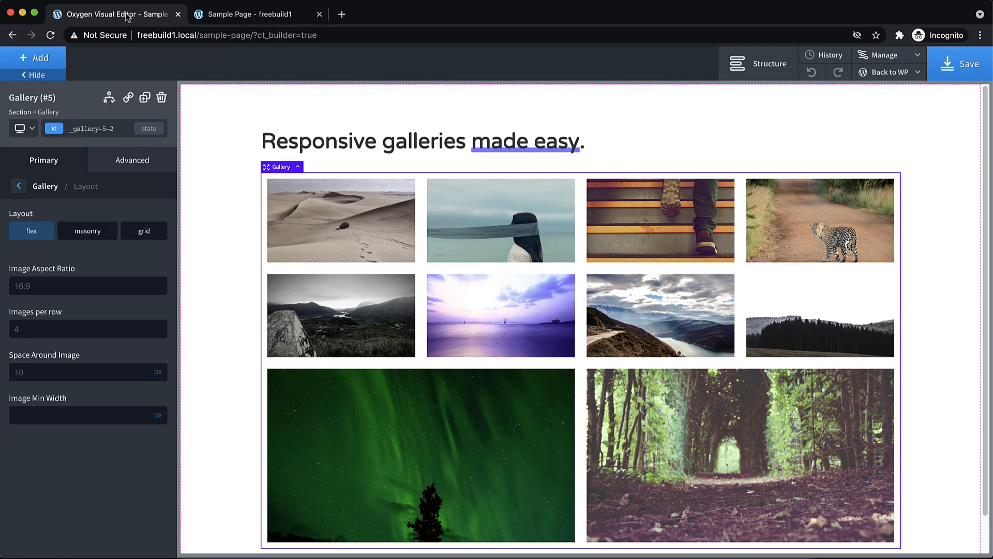
{"action": "mouse_move", "coordinate": [135, 39]}
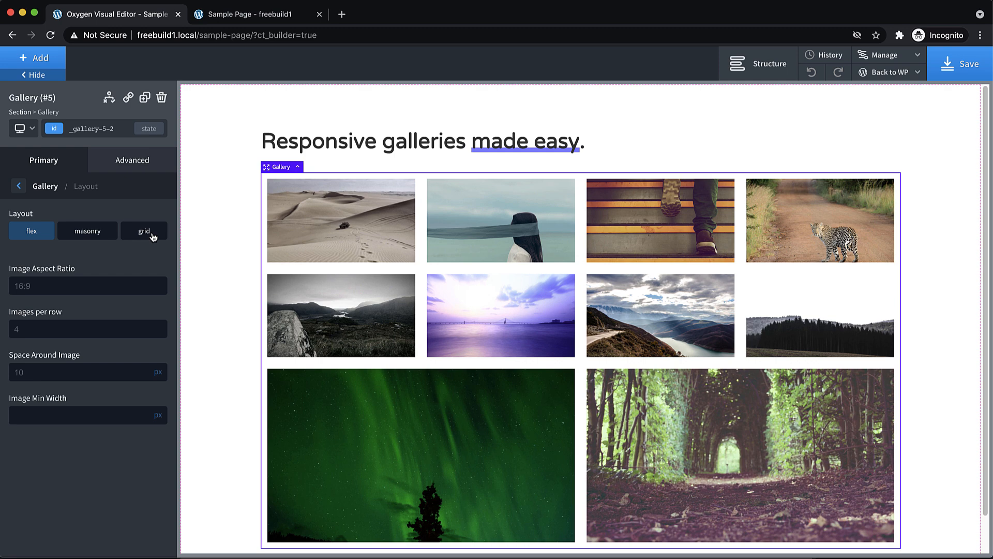
Set the gallery layout to grid and scroll to its Columns settings
{"action": "left_click", "coordinate": [136, 231]}
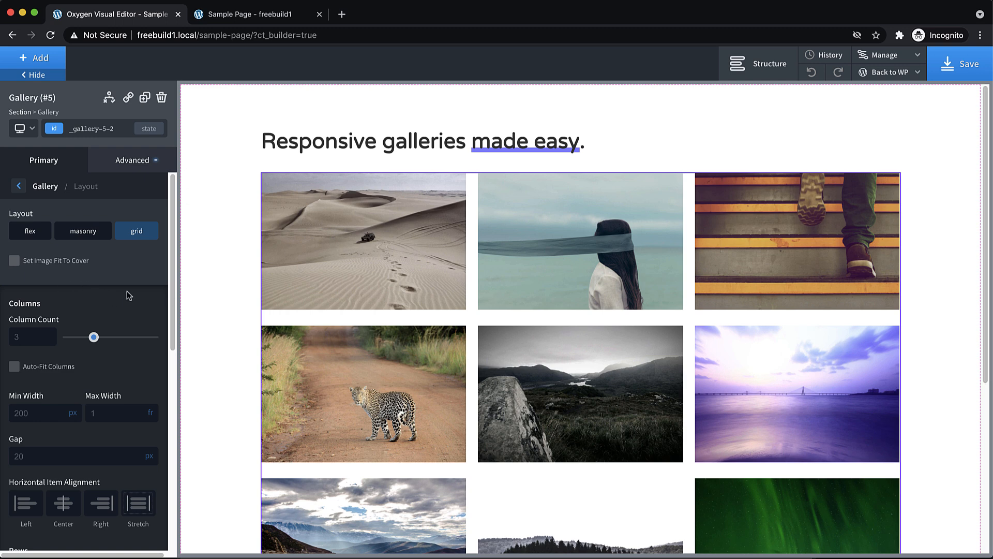
{"action": "scroll", "scroll_direction": "down", "scroll_amount": 3}
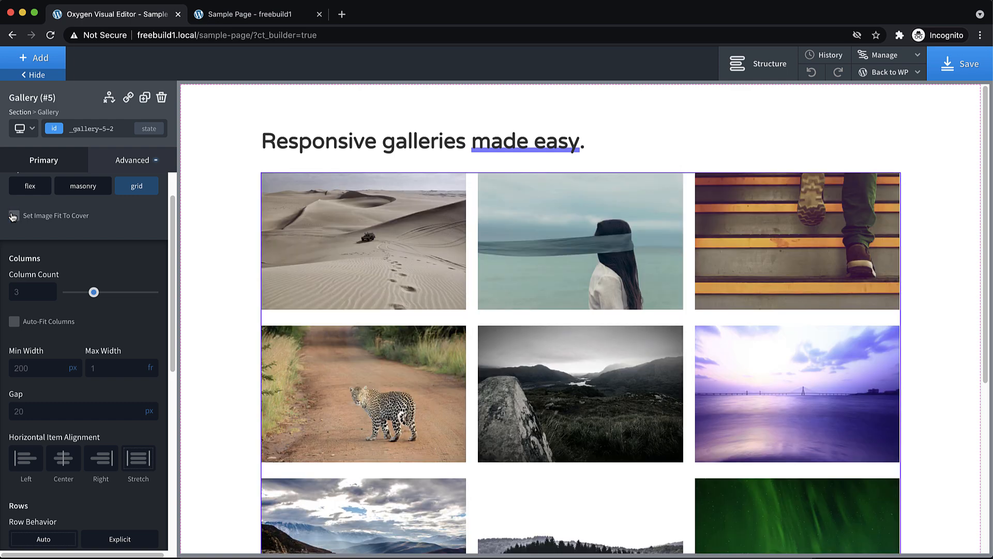
{"action": "mouse_move", "coordinate": [122, 227]}
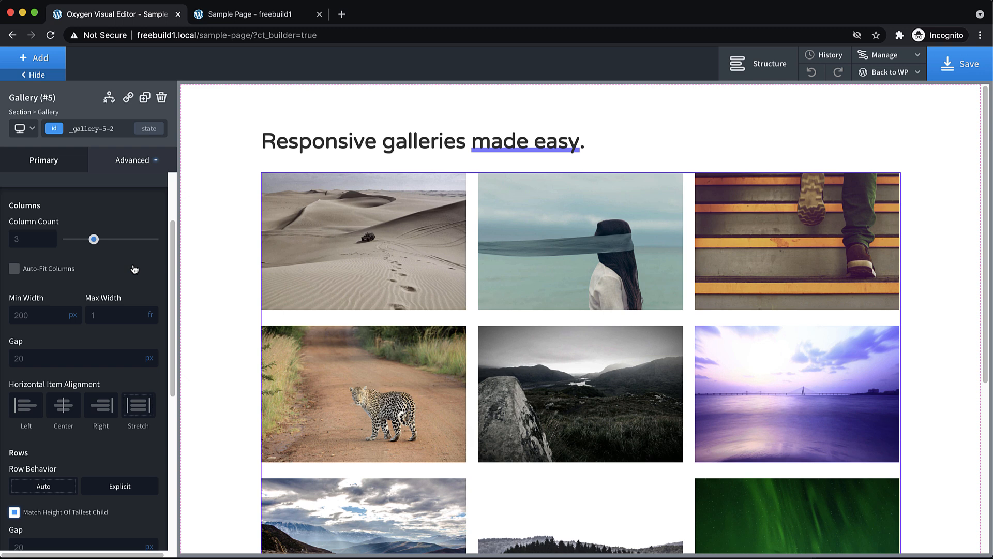
{"action": "scroll", "scroll_direction": "down", "scroll_amount": 3}
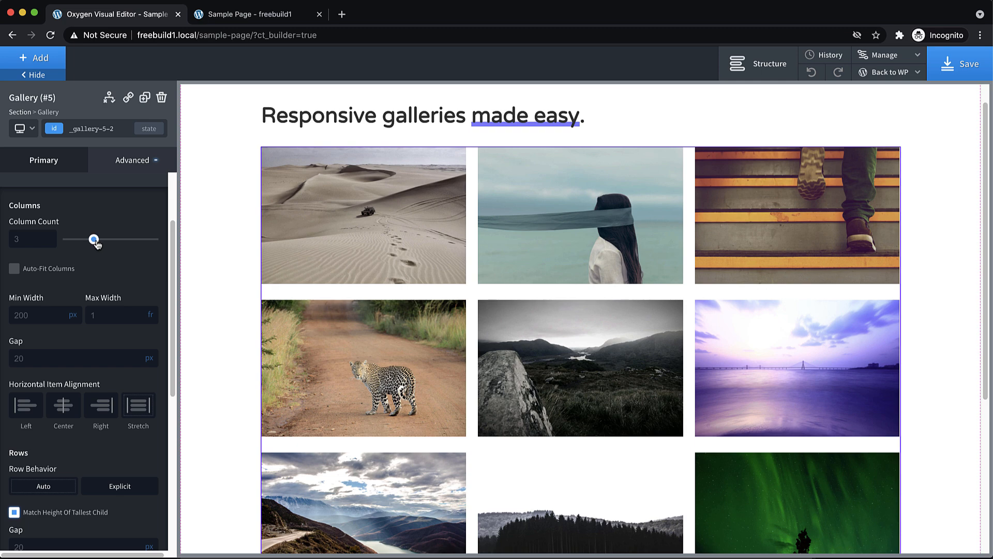
{"action": "left_click_drag", "start_coordinate": [93, 239], "coordinate": [102, 239]}
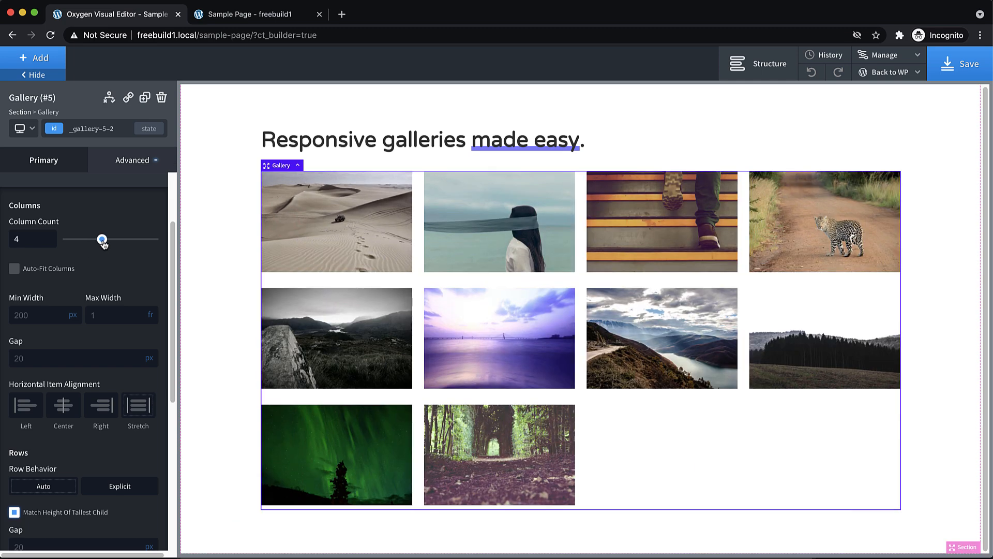
{"action": "left_click_drag", "start_coordinate": [102, 239], "coordinate": [93, 239]}
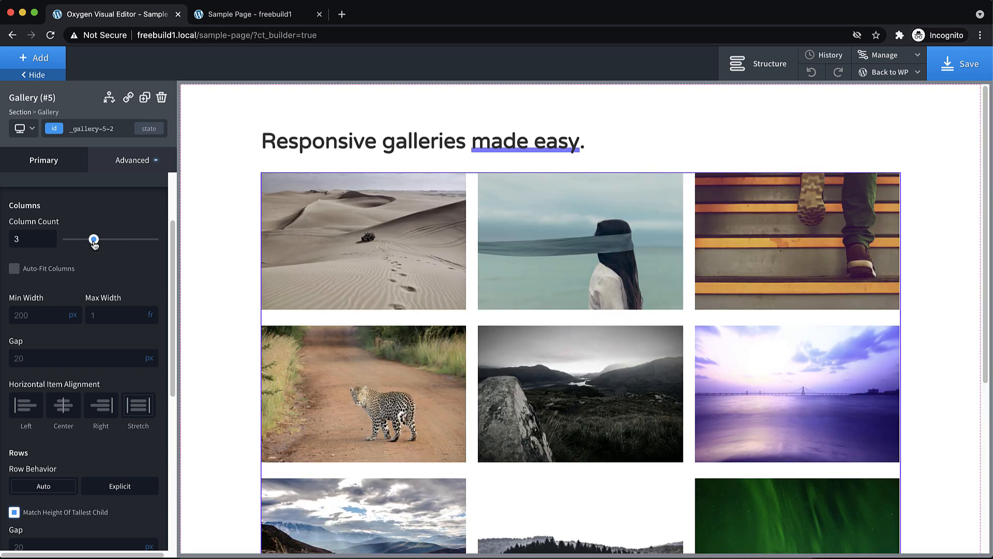
{"action": "scroll", "scroll_direction": "down", "scroll_amount": 3}
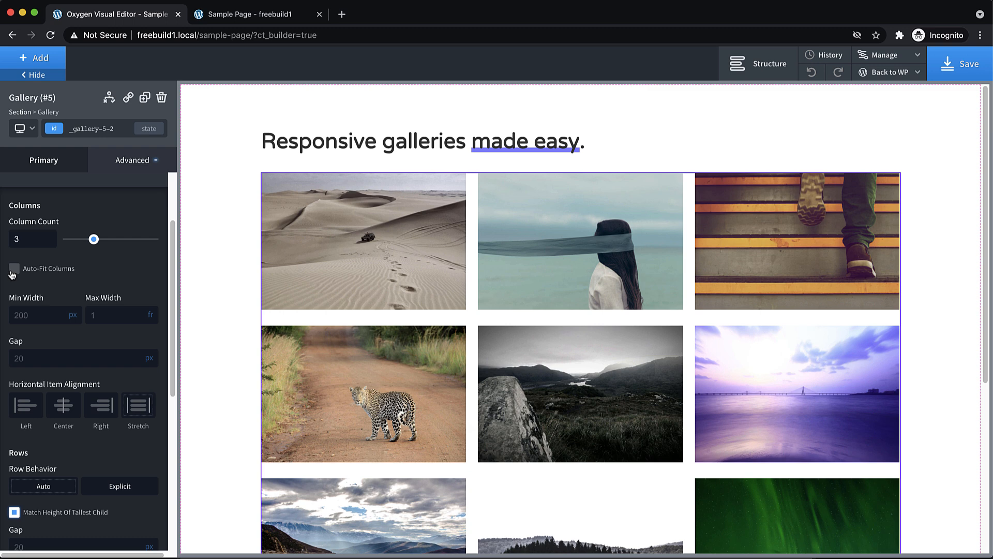
{"action": "mouse_move", "coordinate": [12, 274]}
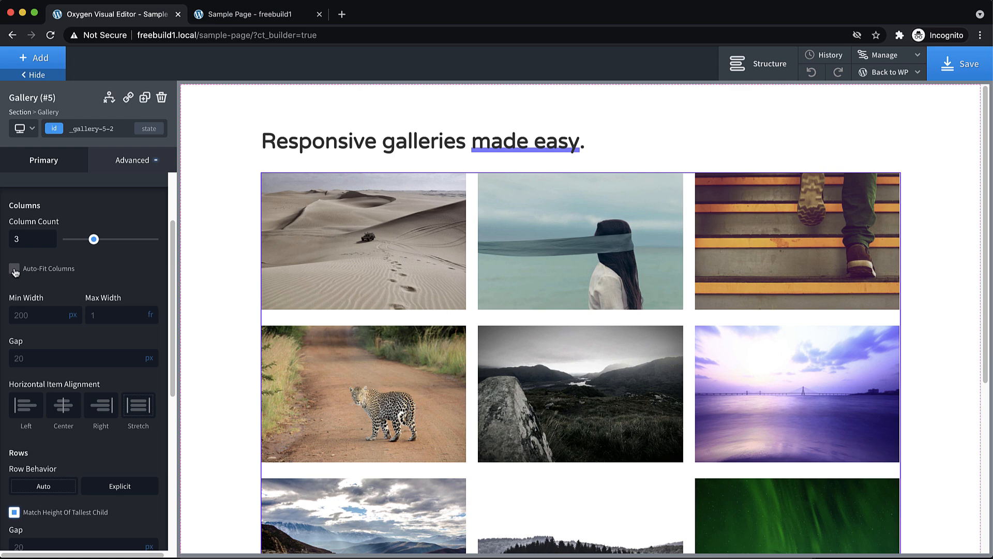
Enable auto-fit columns and try Min Width values 201, 267, 254 and 260 px
{"action": "left_click", "coordinate": [14, 268]}
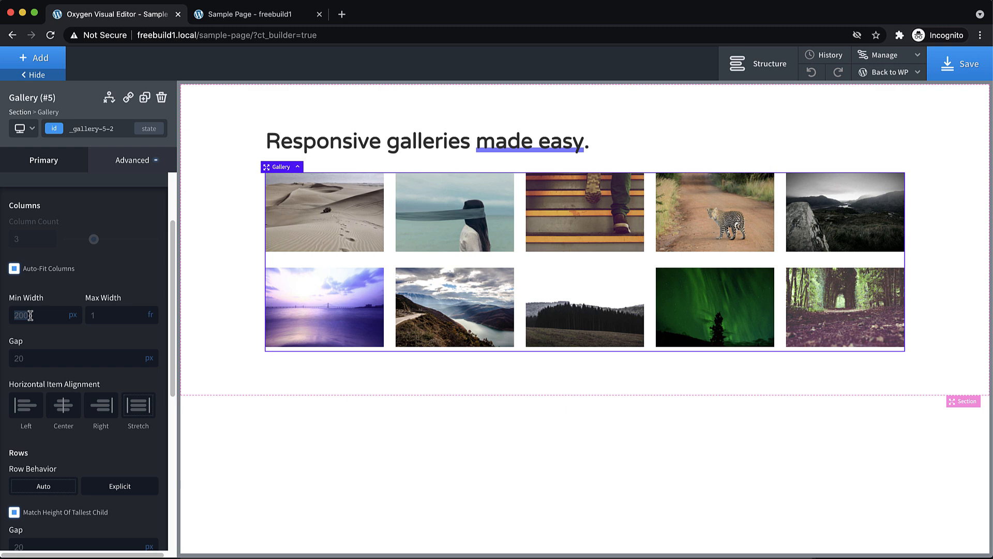
{"action": "type", "text": "201"}
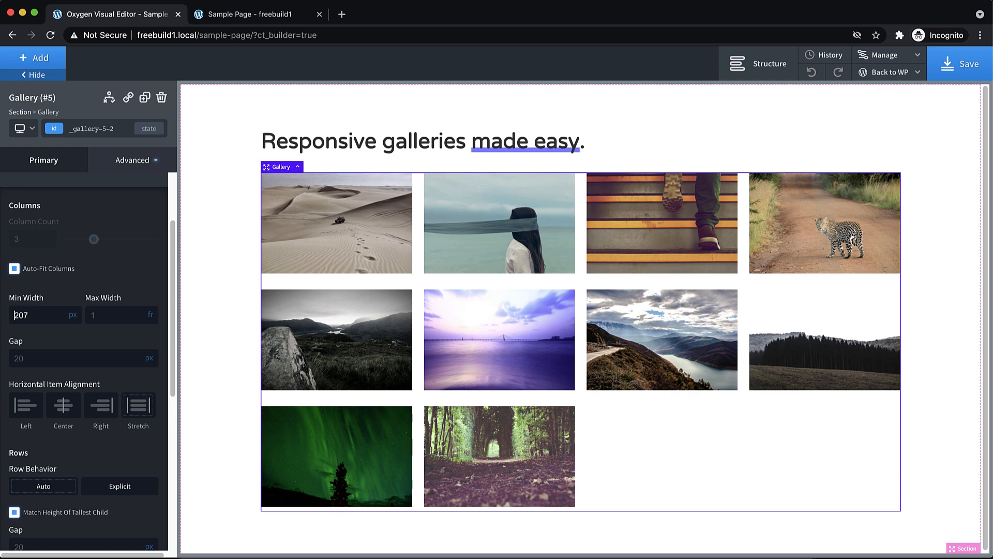
{"action": "type", "text": "267"}
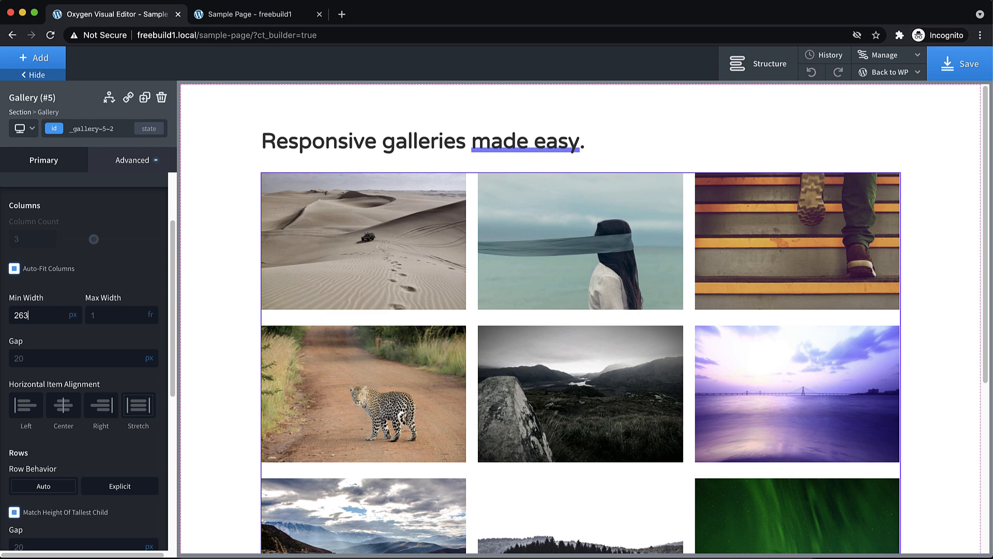
{"action": "type", "text": "254"}
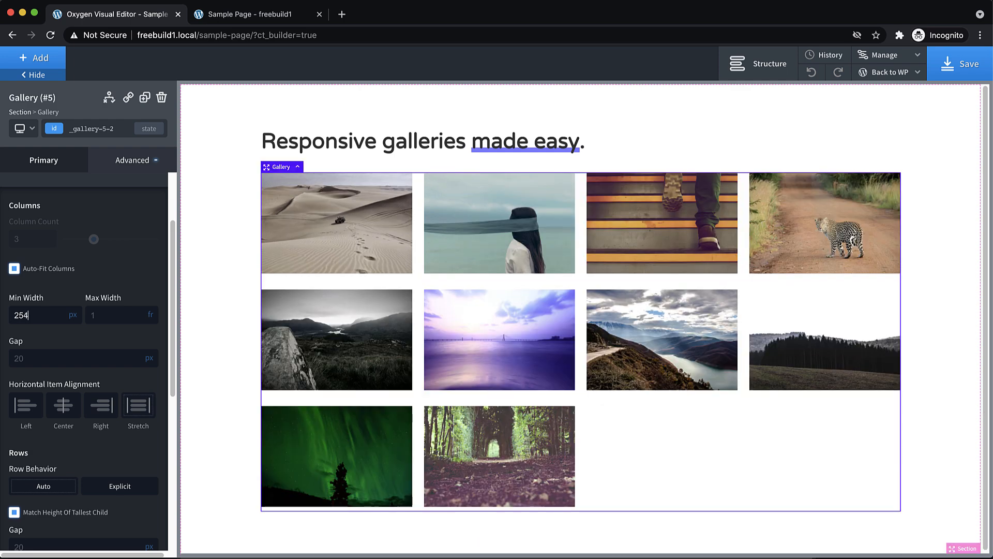
{"action": "type", "text": "260"}
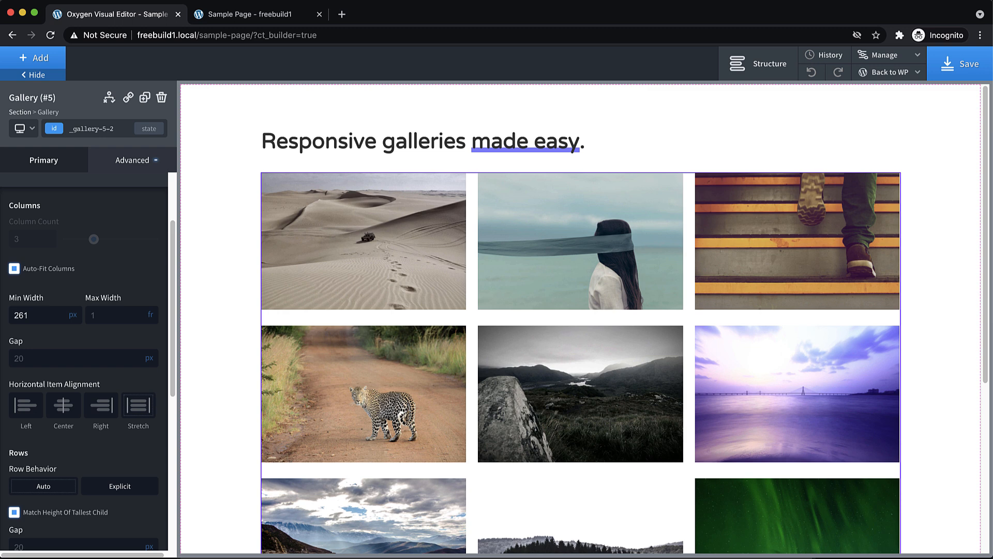
{"action": "mouse_move", "coordinate": [41, 359]}
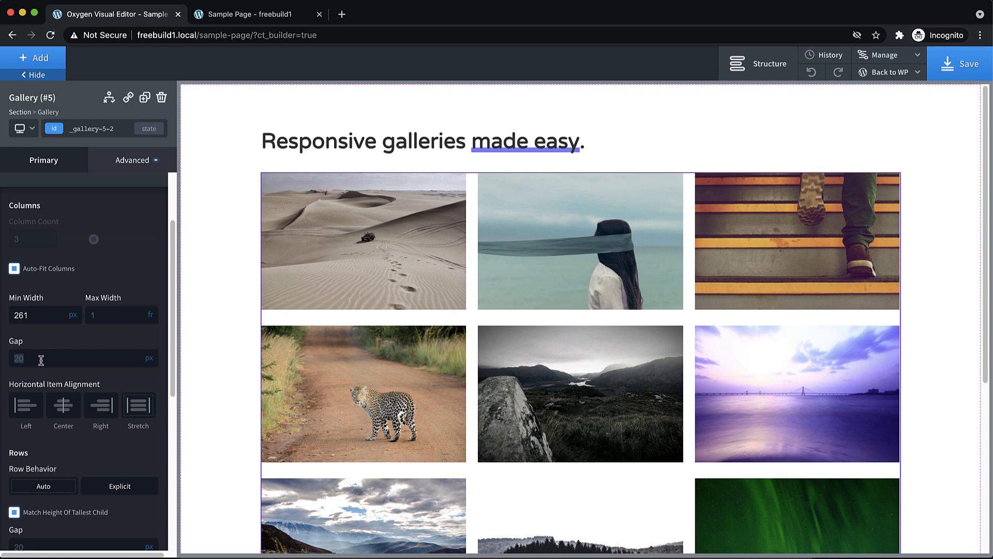
Set the gallery's column gap to 8 px
{"action": "type", "text": "8"}
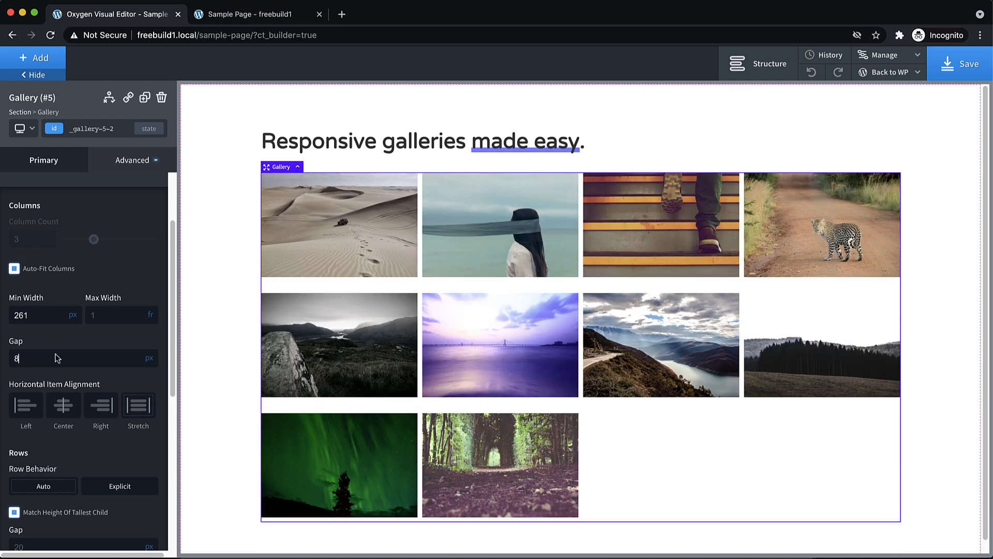
{"action": "scroll", "scroll_direction": "down", "scroll_amount": 3}
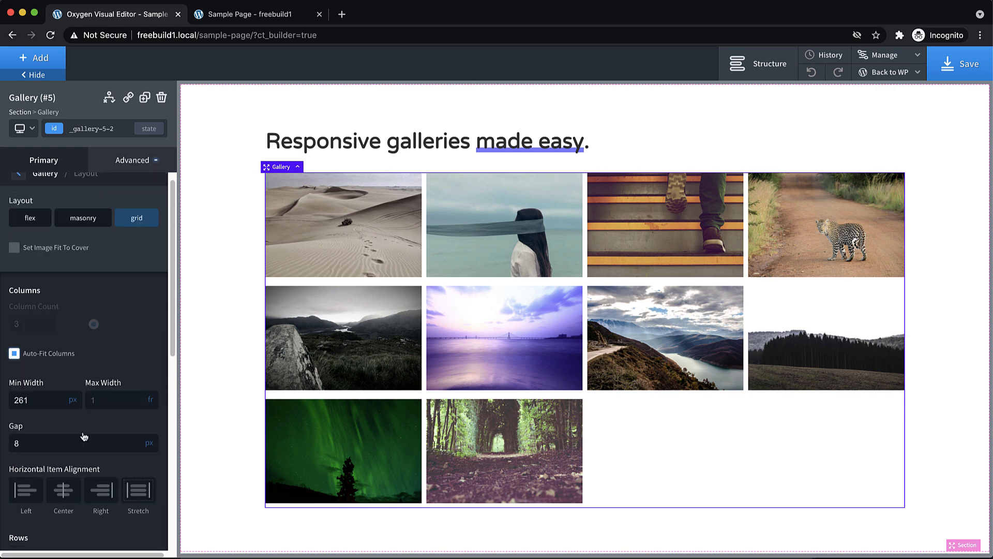
{"action": "mouse_move", "coordinate": [337, 283]}
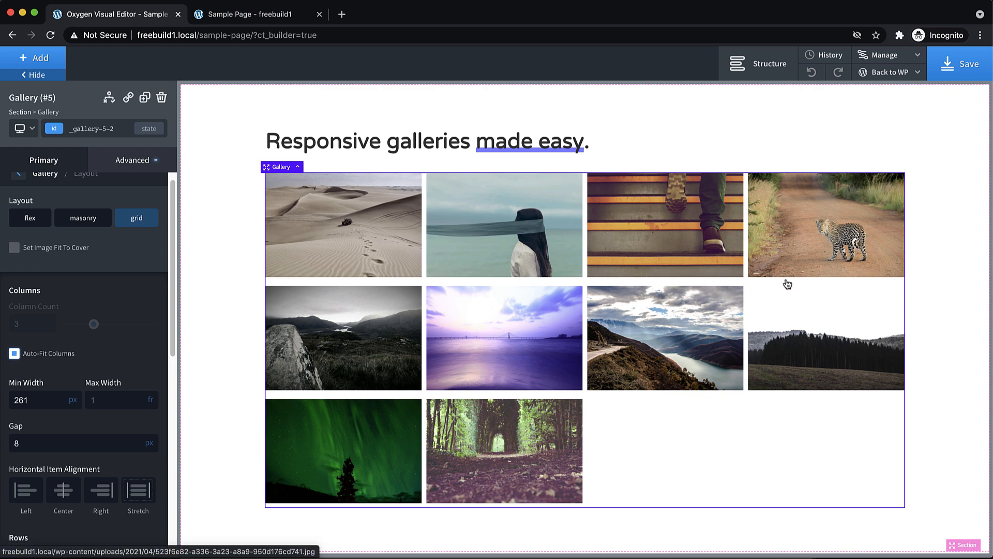
Turn on Set Image Fit To Cover for the gallery images
{"action": "left_click", "coordinate": [12, 247]}
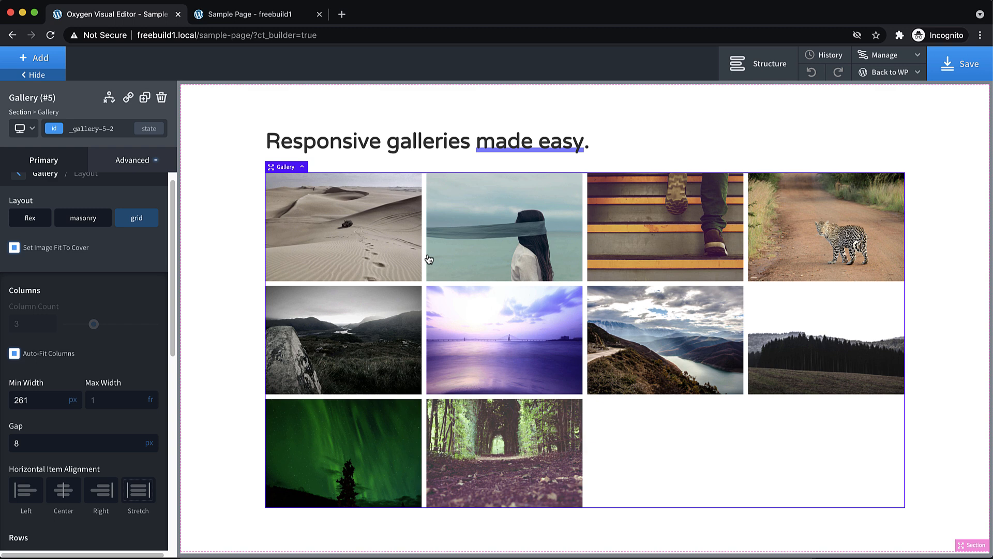
{"action": "mouse_move", "coordinate": [655, 347]}
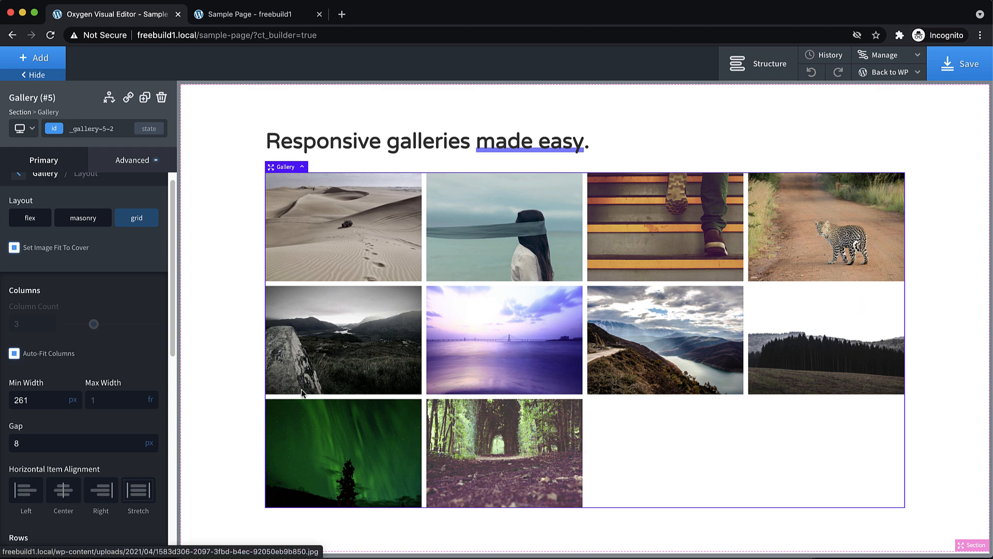
{"action": "scroll", "scroll_direction": "down", "scroll_amount": 3}
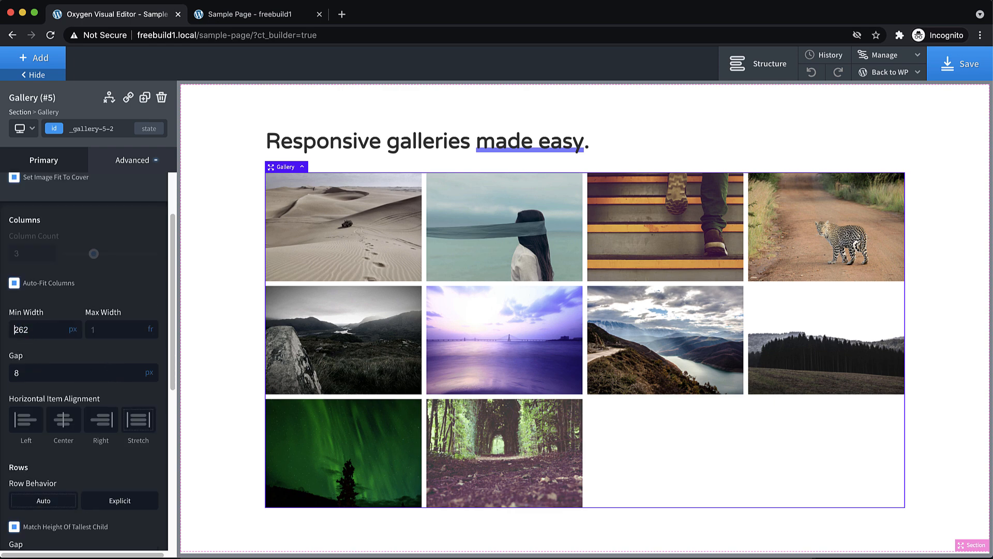
Enter 271 px as the gallery's minimum column width
{"action": "type", "text": "271"}
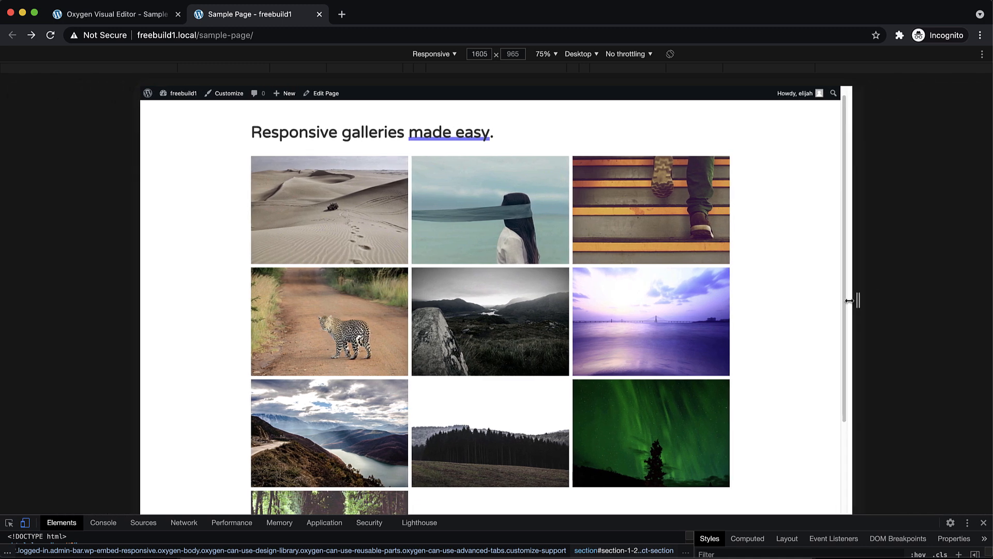
Narrow the preview from about 1309 to 903 px until the gallery shows two columns
{"action": "left_click_drag", "start_coordinate": [854, 299], "coordinate": [790, 300]}
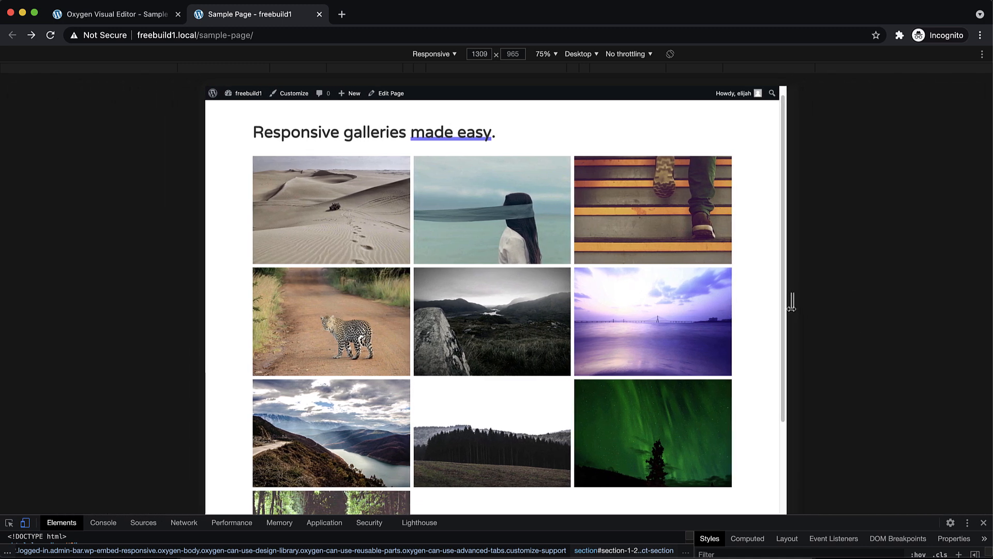
{"action": "left_click_drag", "start_coordinate": [791, 302], "coordinate": [758, 312]}
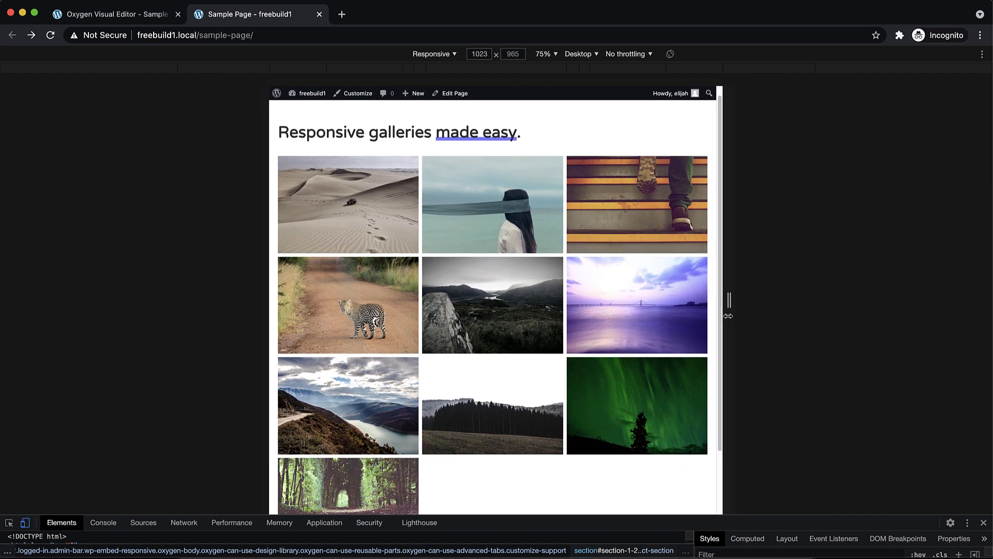
{"action": "left_click_drag", "start_coordinate": [728, 299], "coordinate": [702, 318]}
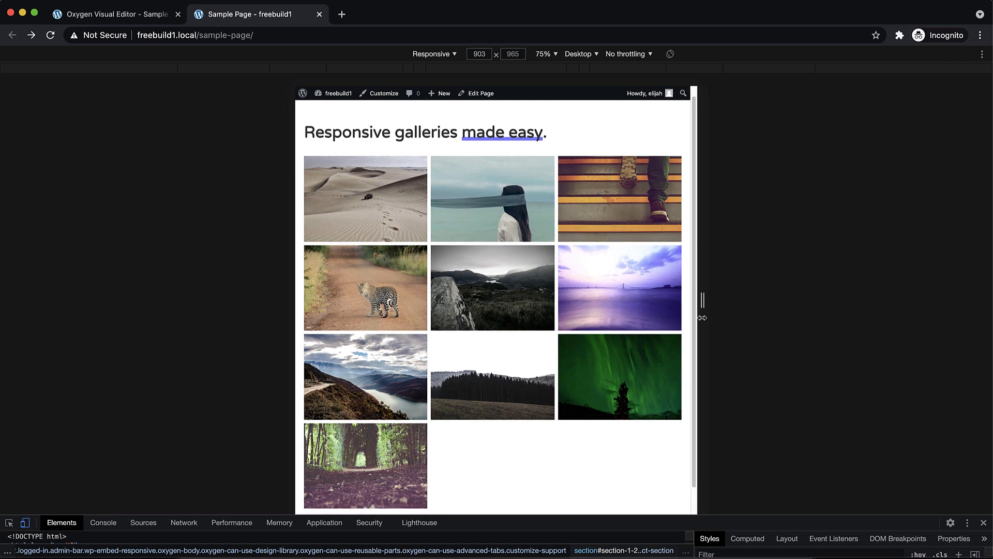
{"action": "left_click_drag", "start_coordinate": [702, 317], "coordinate": [692, 317]}
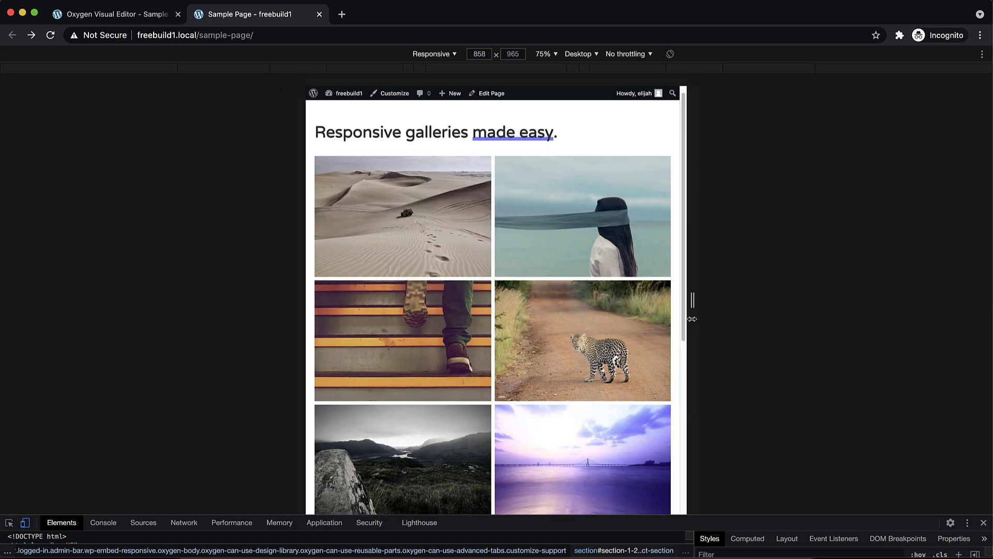
{"action": "scroll", "scroll_direction": "down", "scroll_amount": 3}
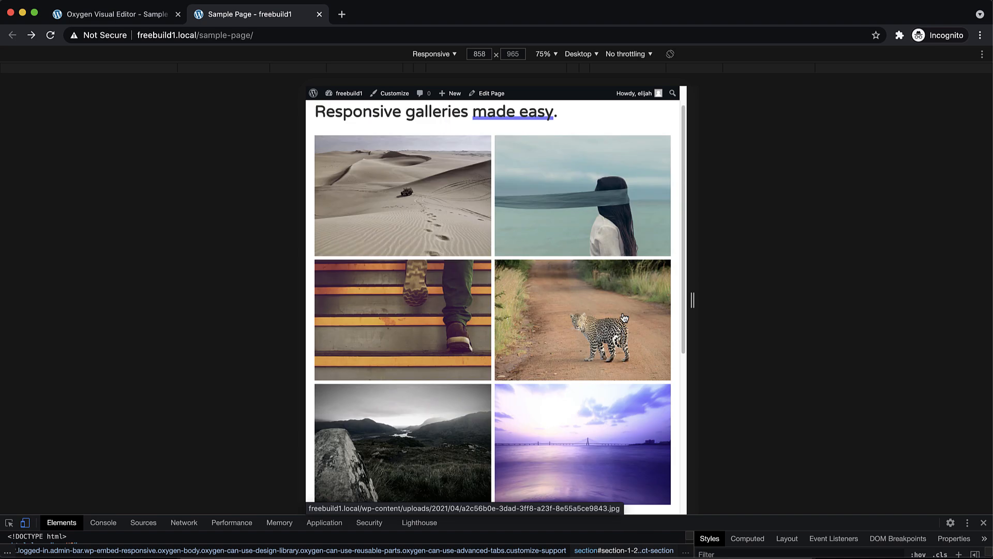
{"action": "scroll", "scroll_direction": "down", "scroll_amount": 3}
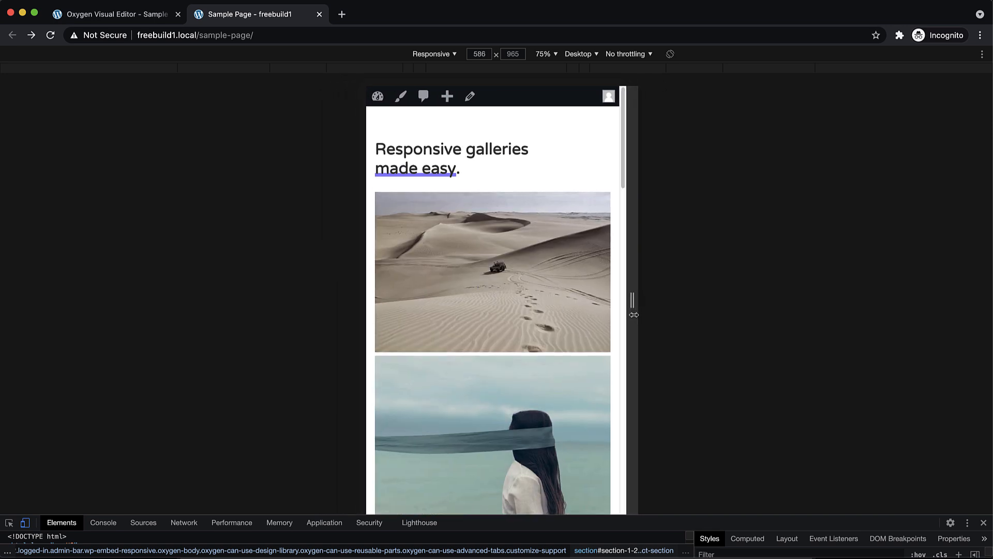
Shrink the preview to a phone-like width and scroll through the single-column gallery
{"action": "left_click_drag", "start_coordinate": [632, 299], "coordinate": [631, 300]}
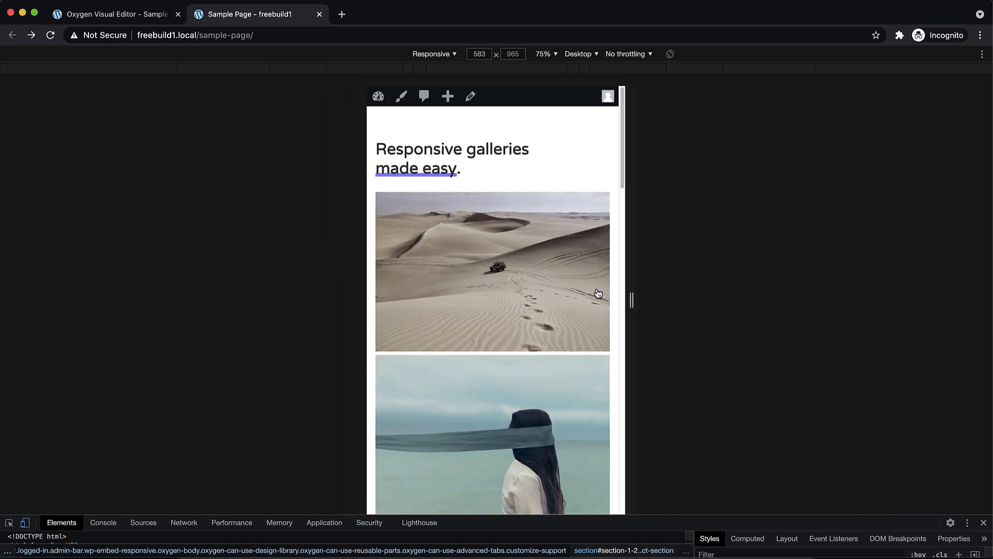
{"action": "scroll", "scroll_direction": "down", "scroll_amount": 3}
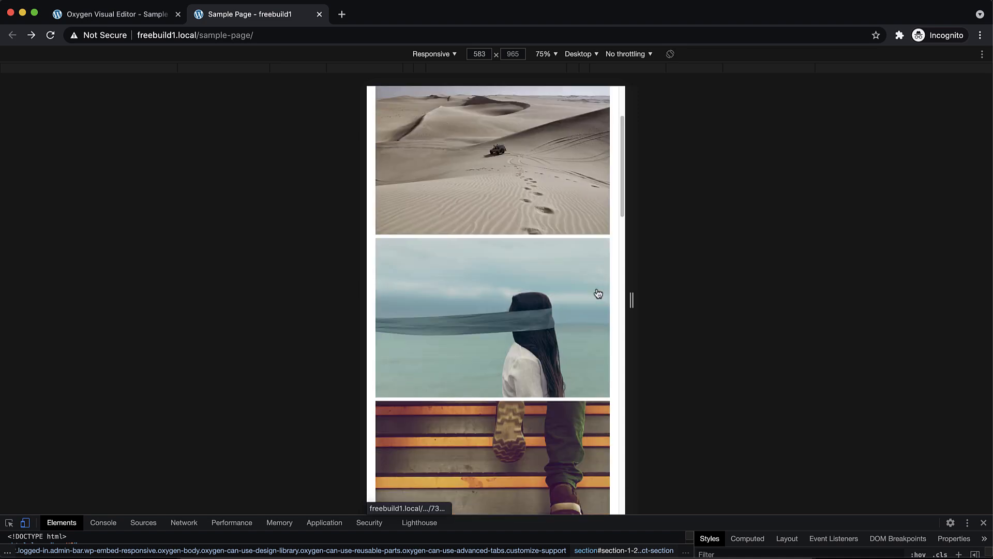
{"action": "scroll", "scroll_direction": "down", "scroll_amount": 3}
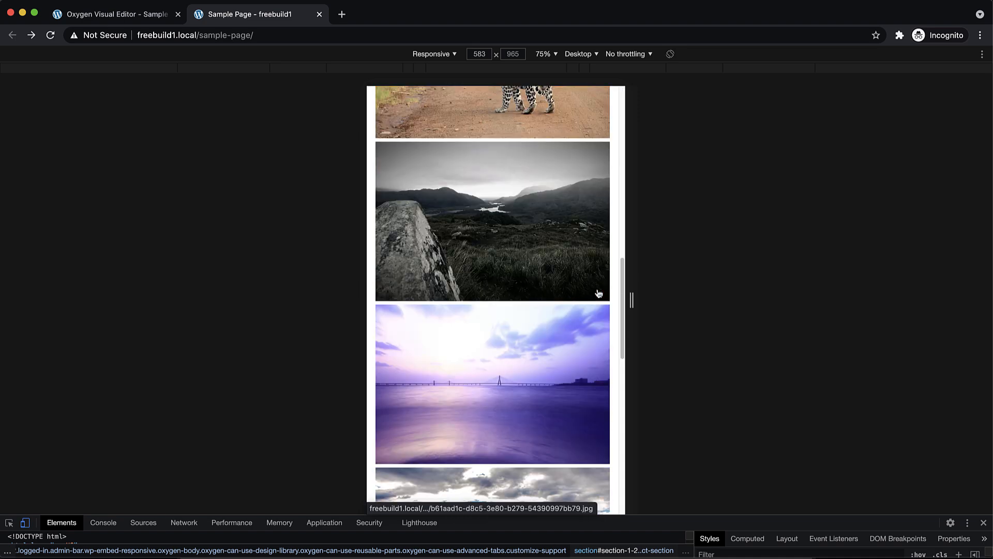
{"action": "scroll", "scroll_direction": "down", "scroll_amount": 3}
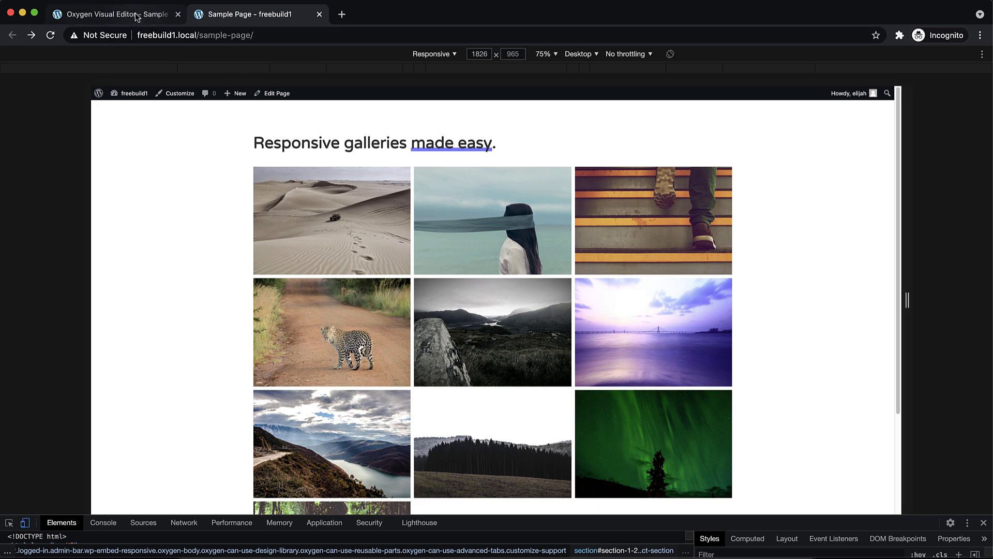
Return to the Oxygen Visual Editor tab and scroll the Gallery settings panel
{"action": "left_click", "coordinate": [114, 14]}
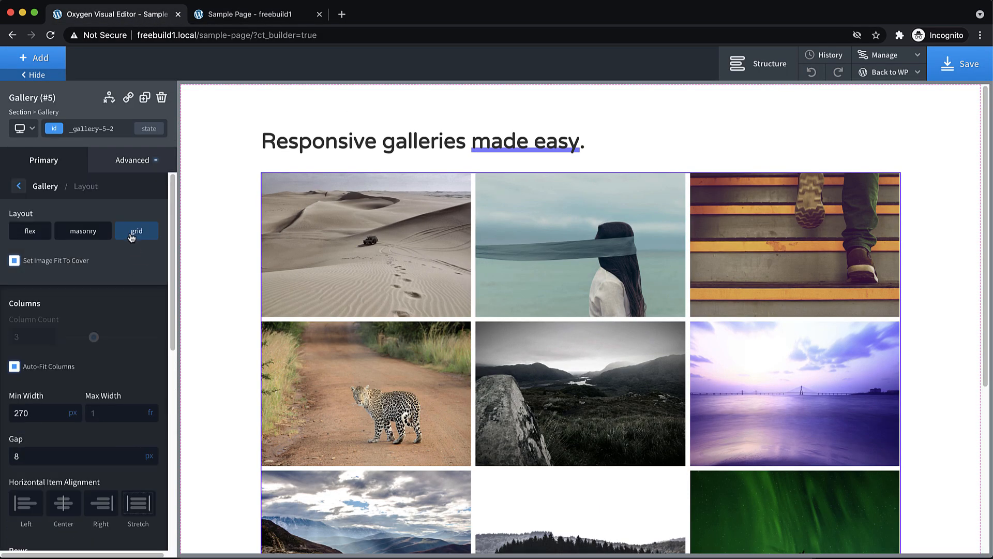
{"action": "scroll", "scroll_direction": "down", "scroll_amount": 3}
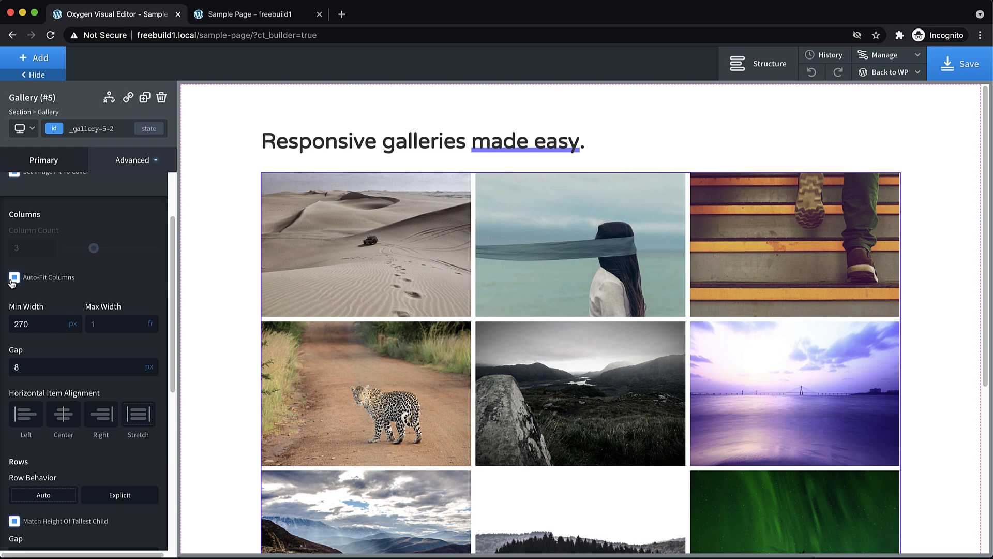